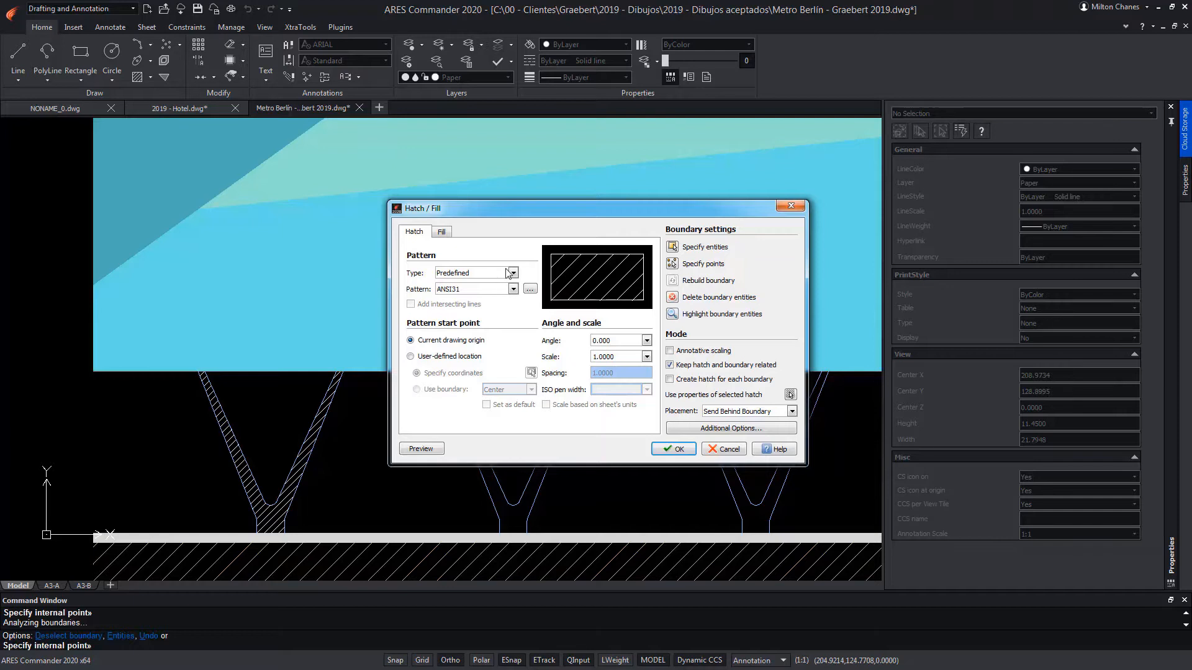
mouse_move(497, 281)
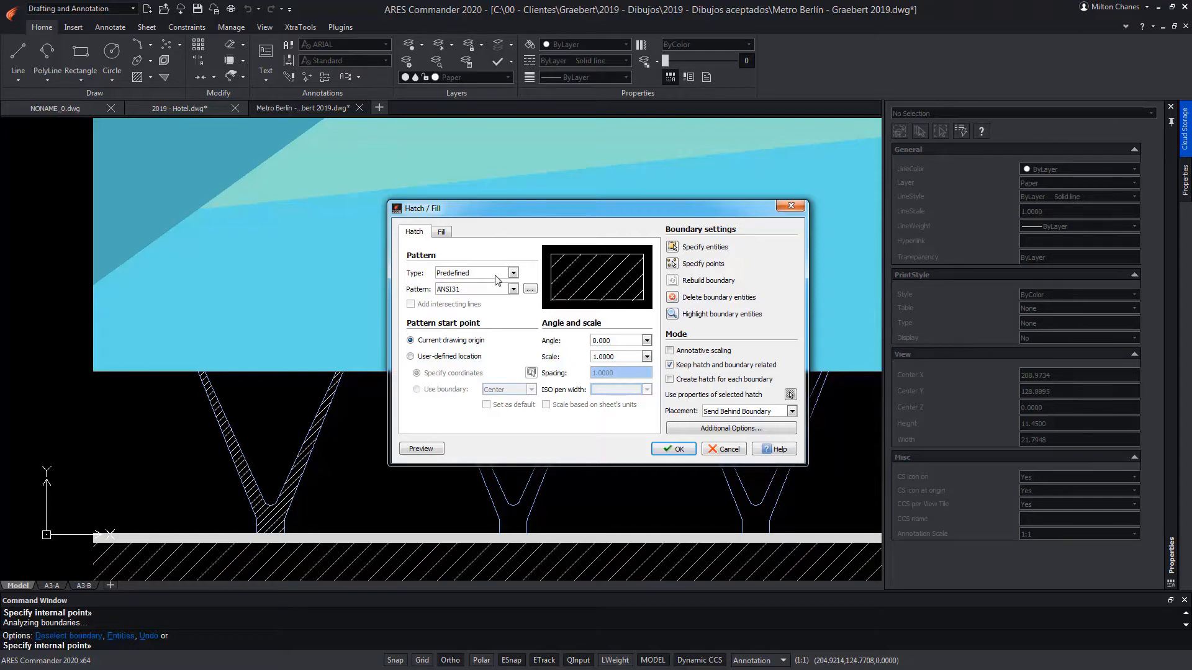
Step: Give the left Y pillar a two-colour gradient fill from orange to light orange
click(441, 231)
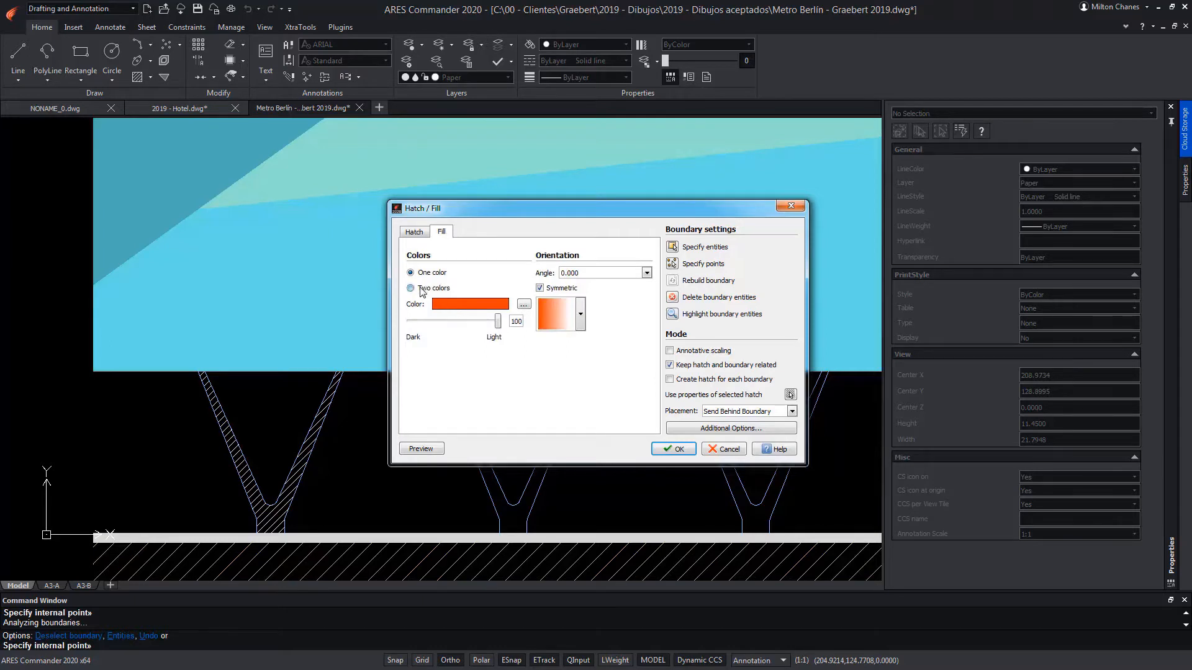
click(411, 288)
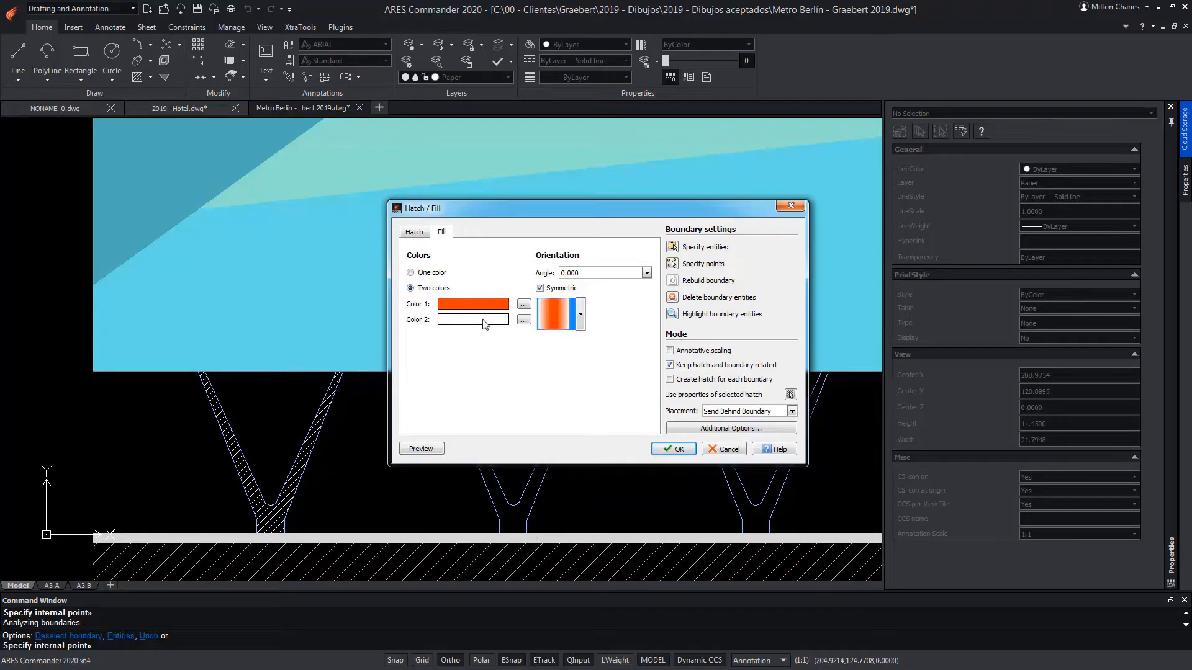
click(523, 304)
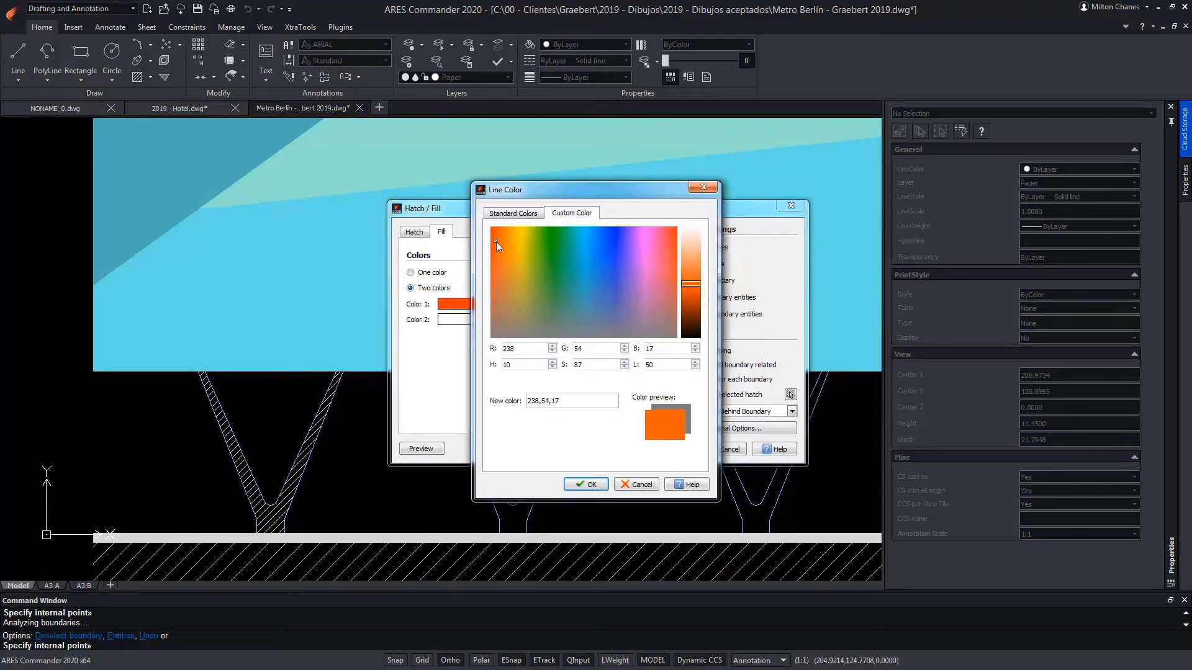
click(585, 484)
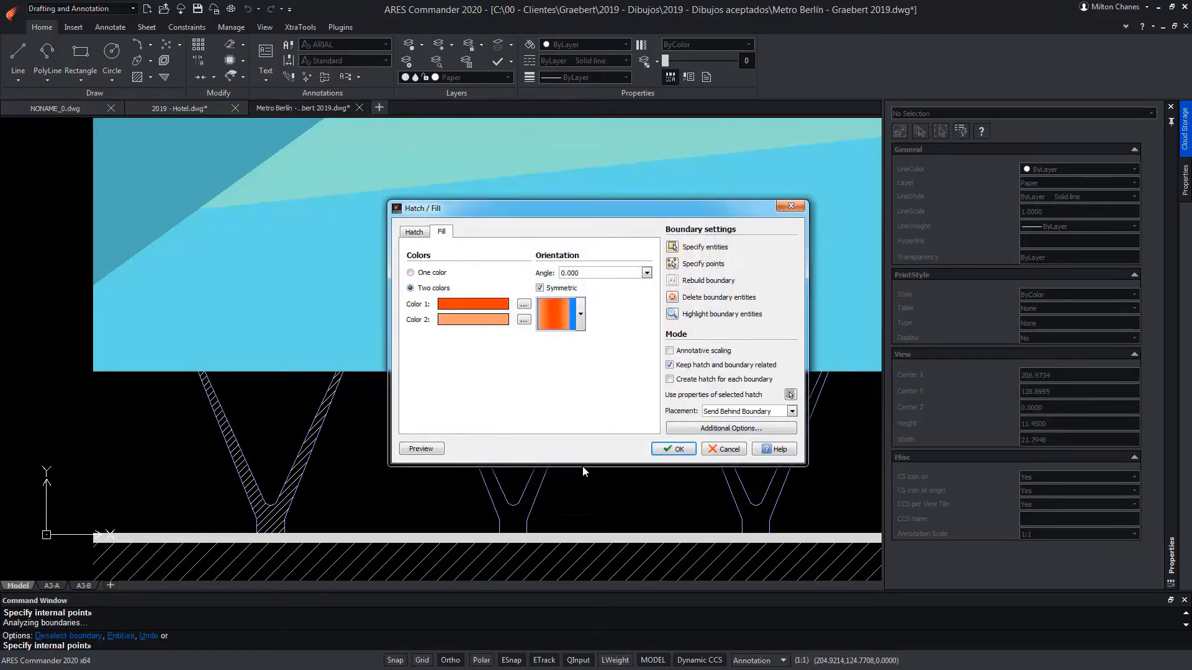
click(671, 448)
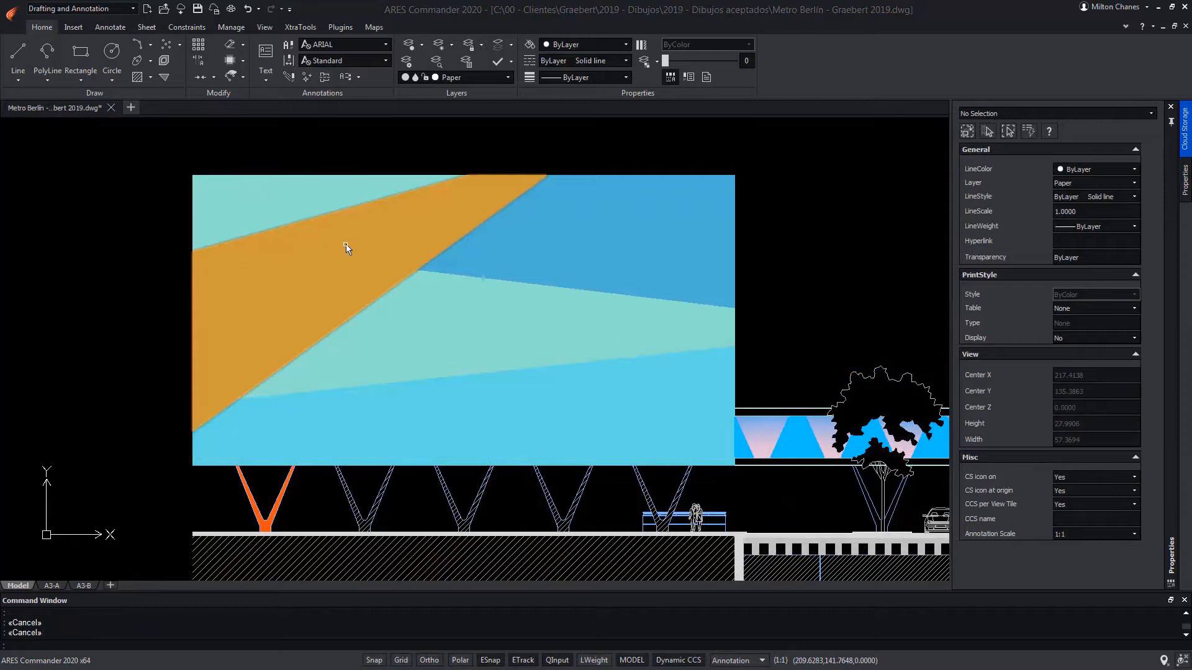
Step: Stretch the top panel's diagonal hatch band and delete its left corner vertex
click(346, 248)
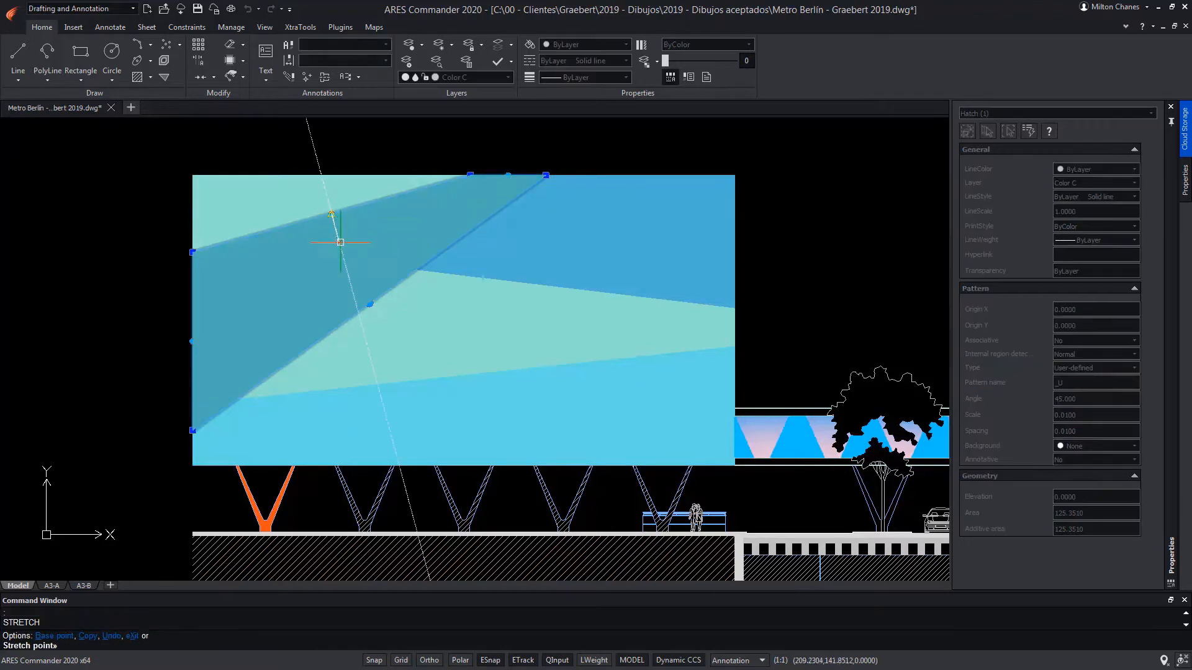
click(388, 311)
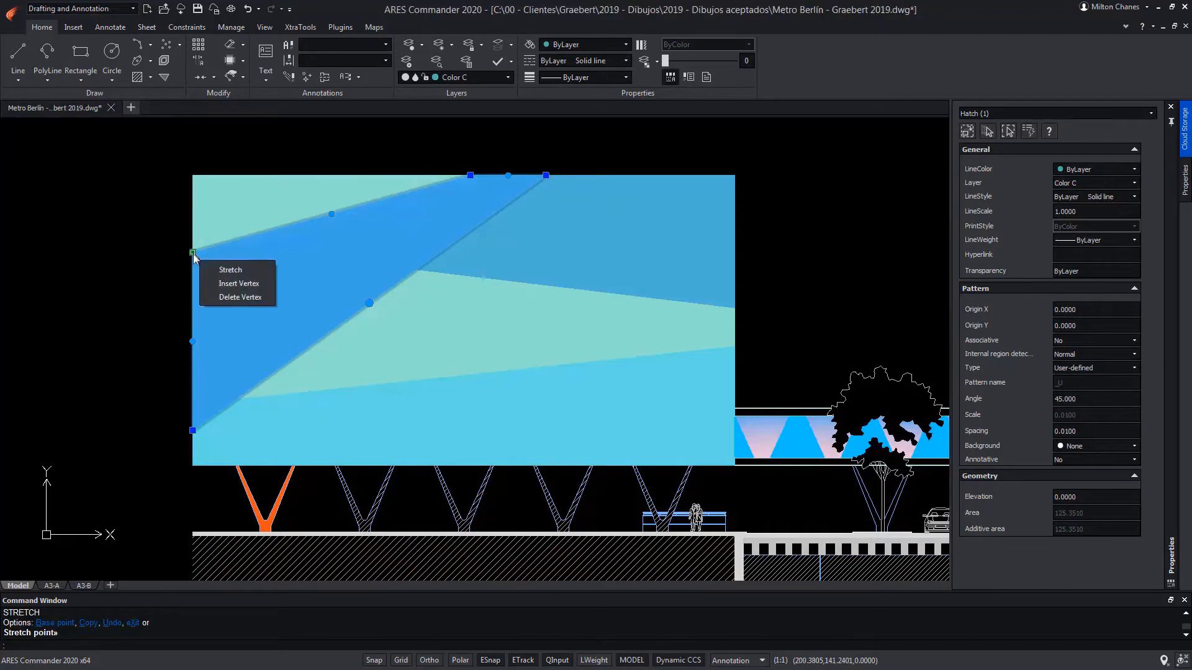
mouse_move(237, 297)
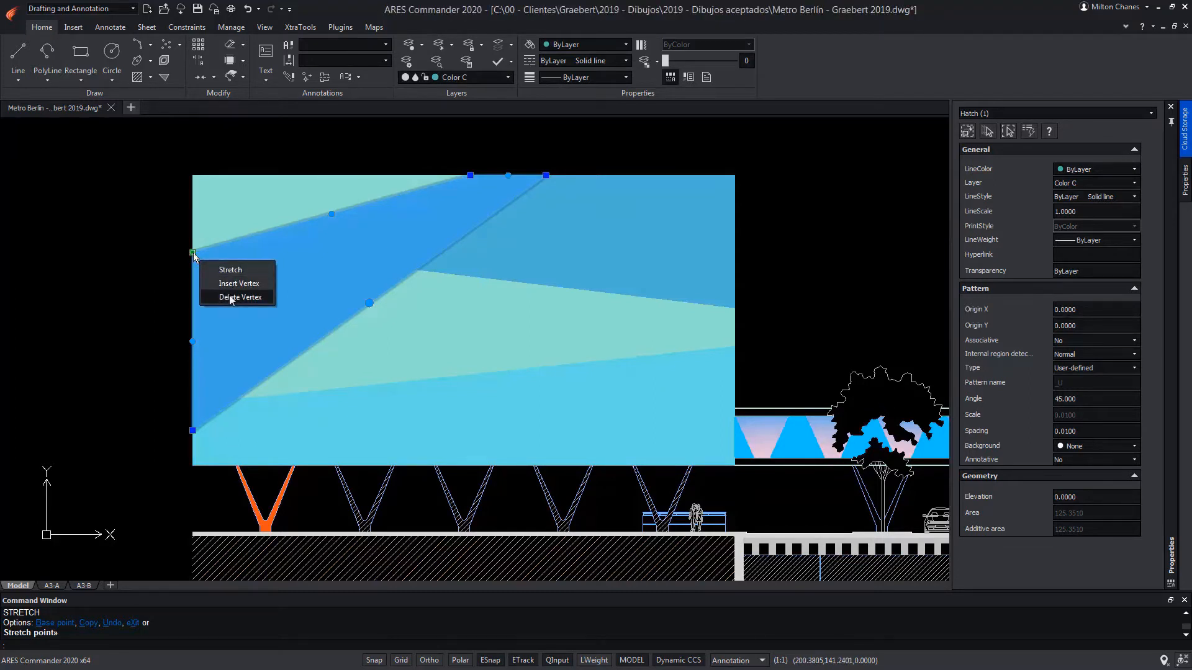
click(241, 297)
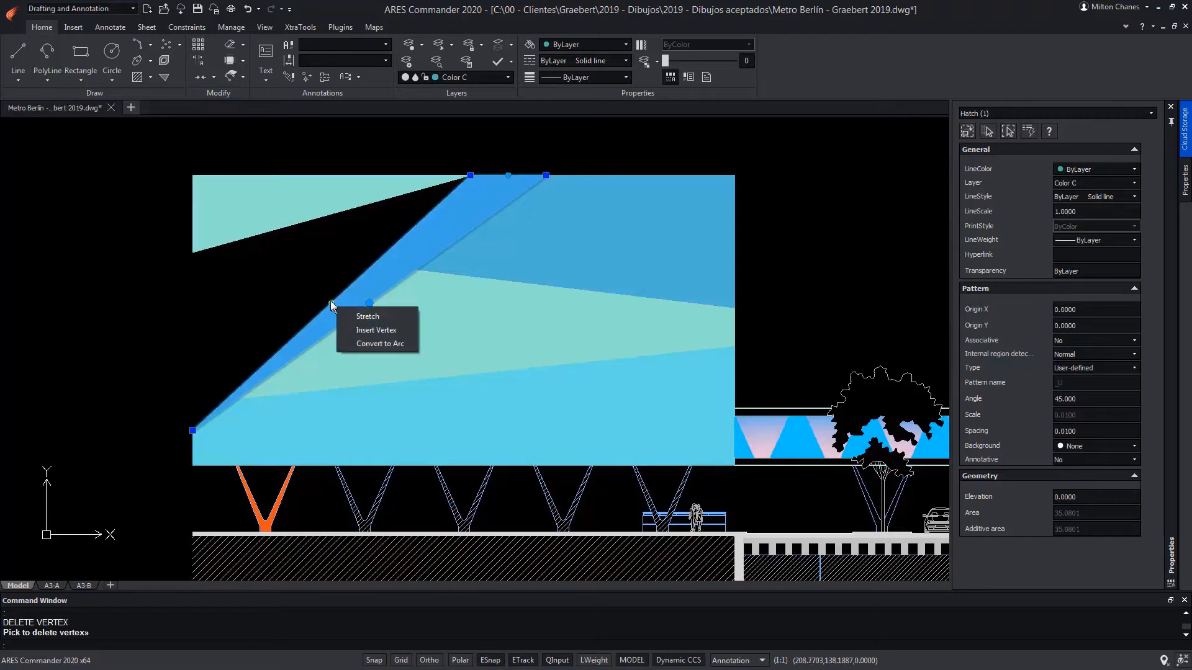
click(376, 329)
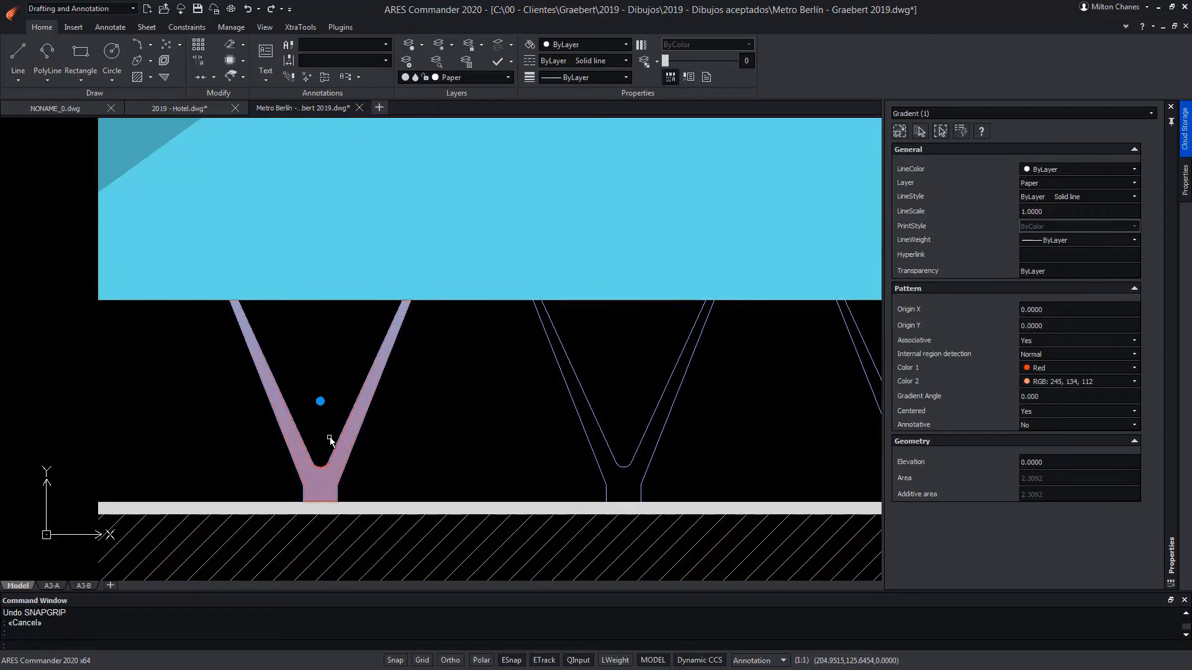
mouse_move(323, 403)
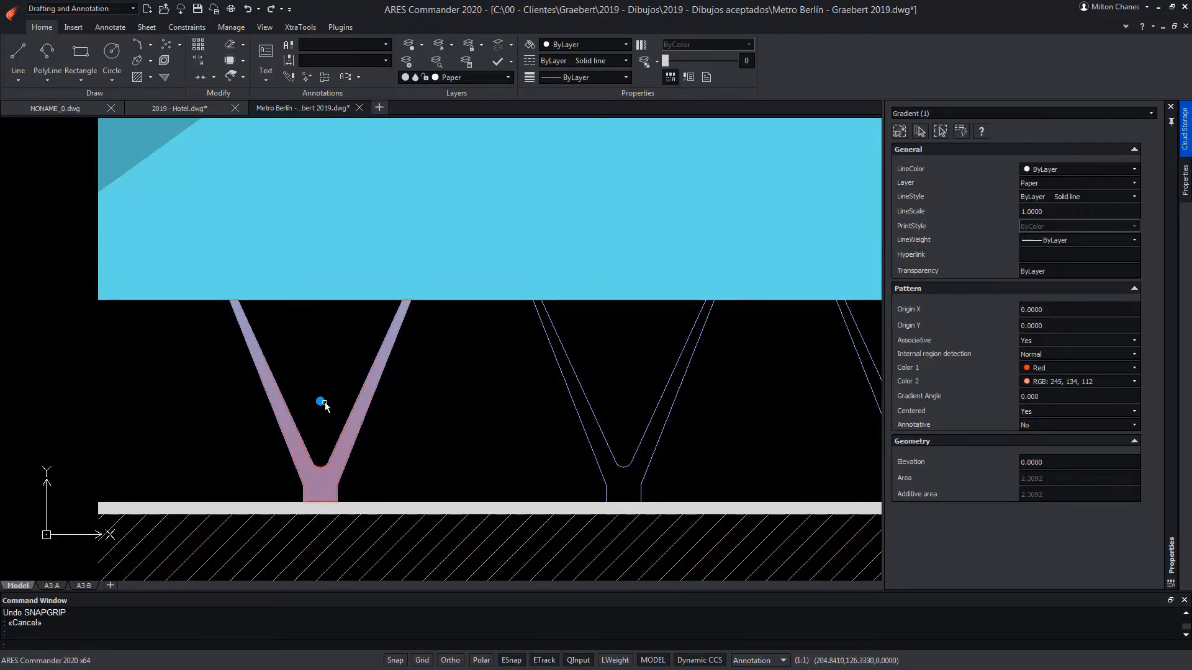
Step: Move the gradient pillar fill by its centre grip to a new position
click(321, 402)
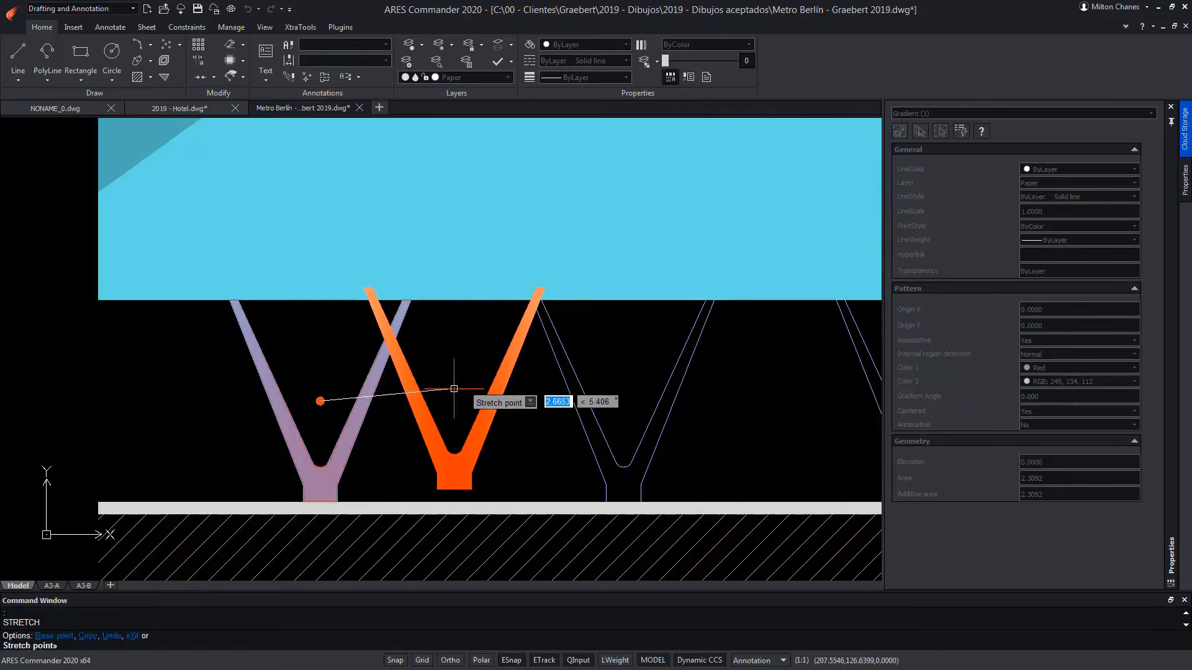
click(567, 498)
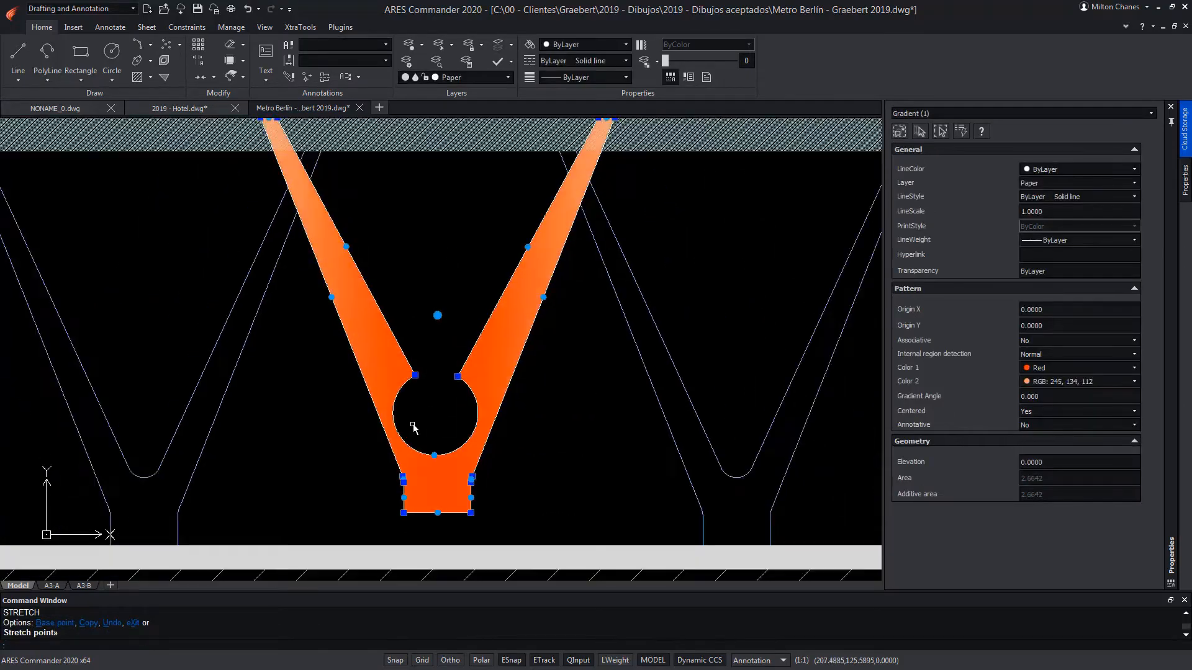
Step: Undo the pillar fill move, then select all hatches matching the gradient pillar
key(Escape)
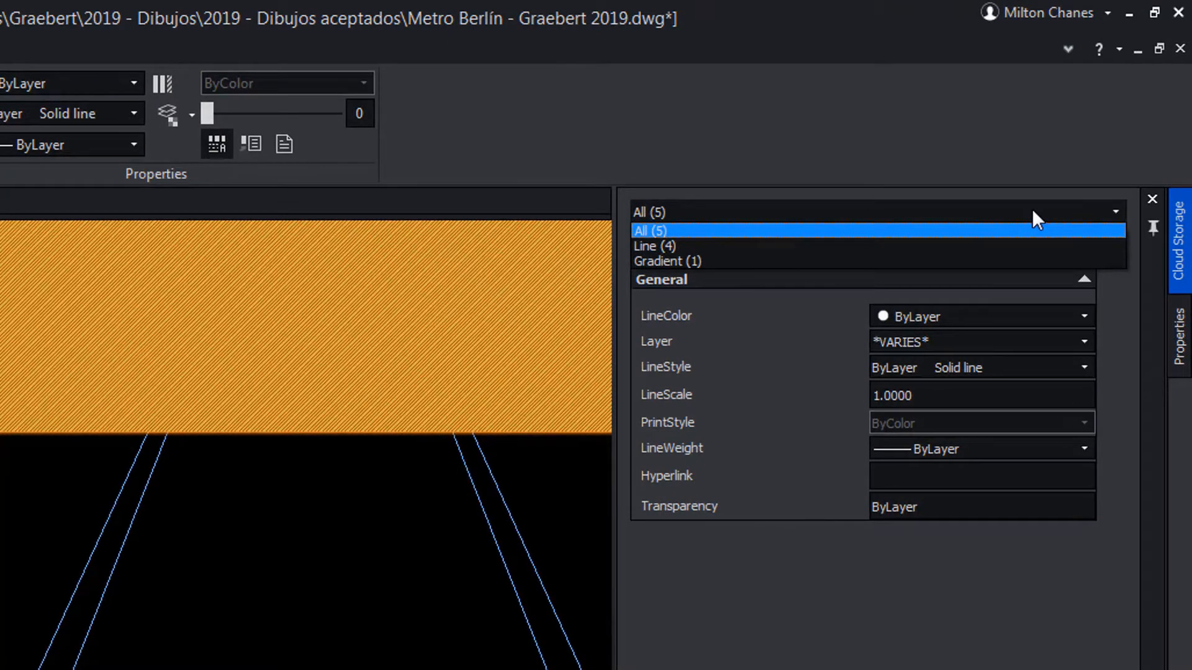
click(667, 261)
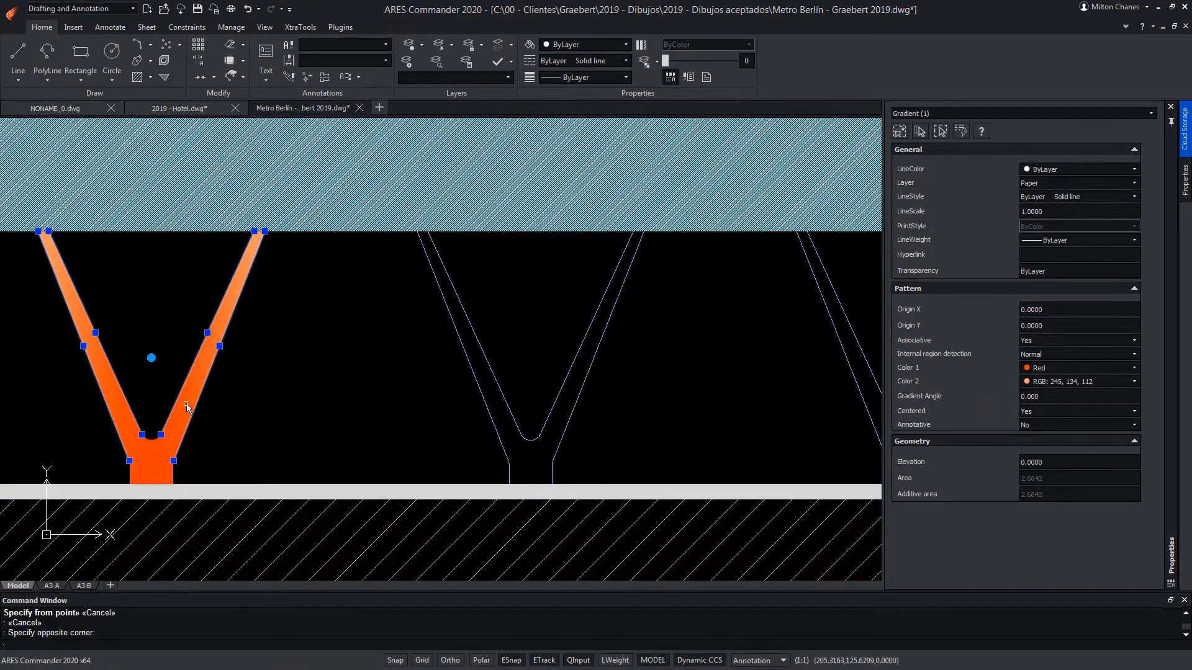
right_click(187, 409)
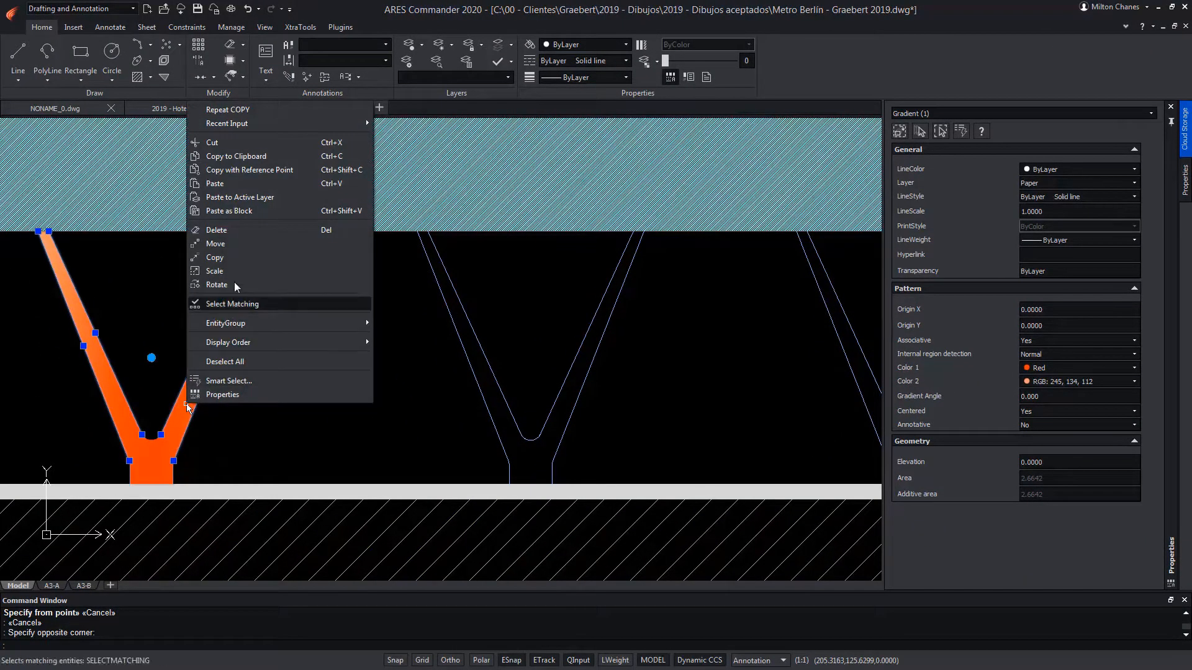
click(216, 257)
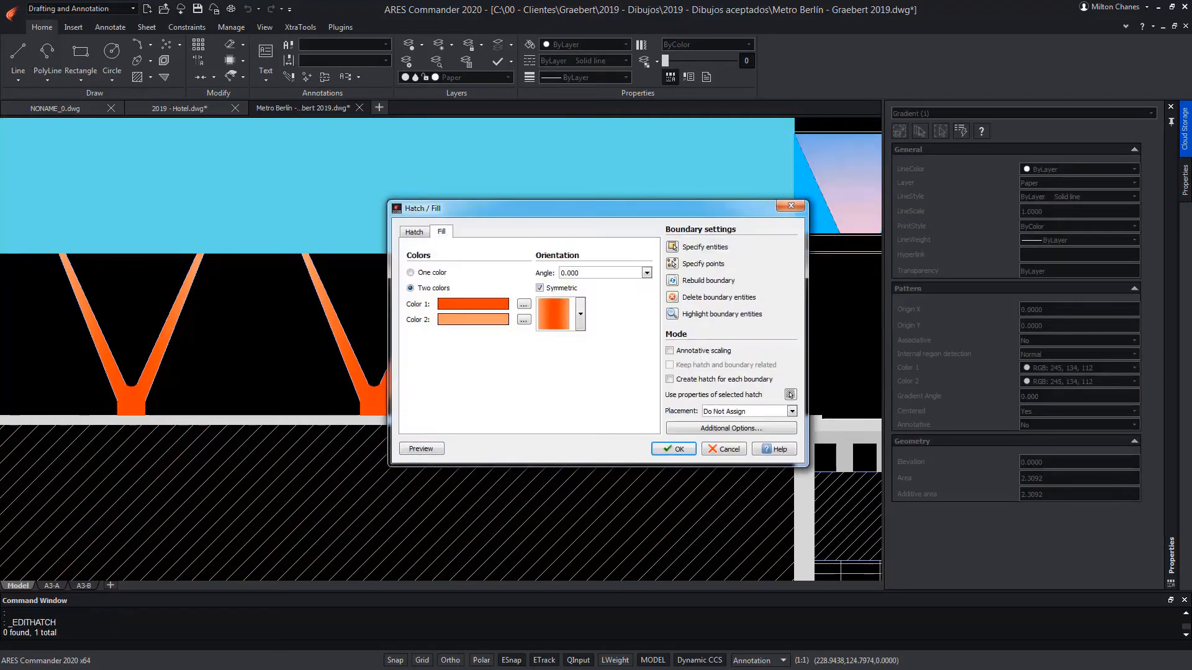
Step: Recolour the selected pillar gradients from blue to pink
click(522, 304)
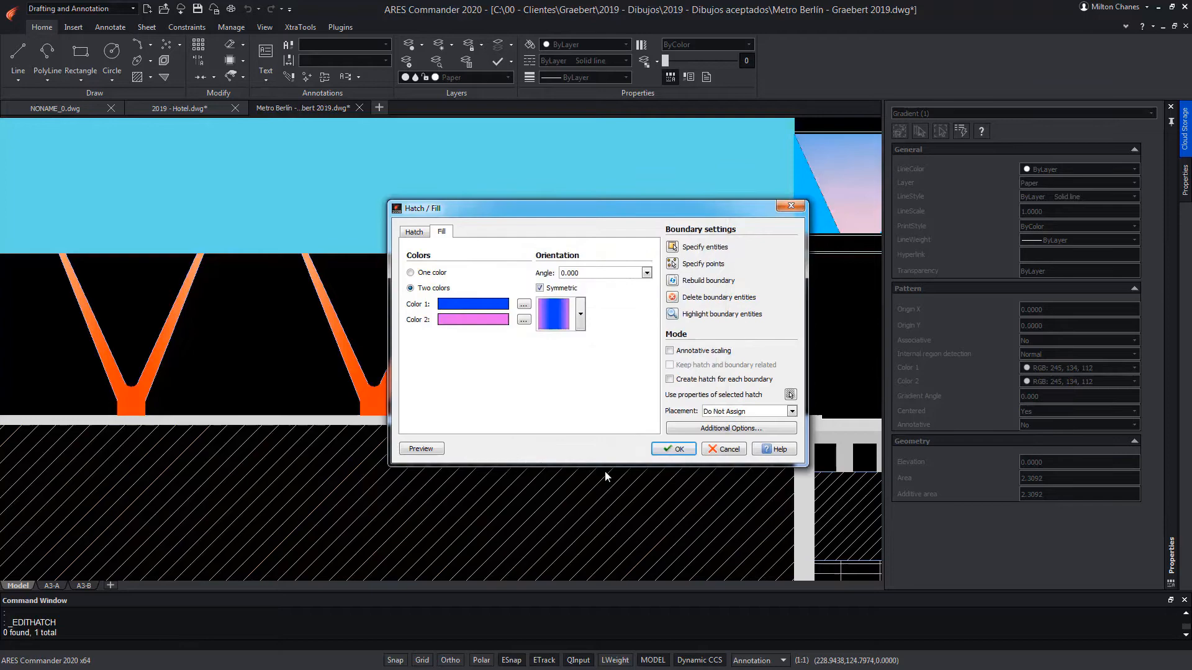
click(672, 448)
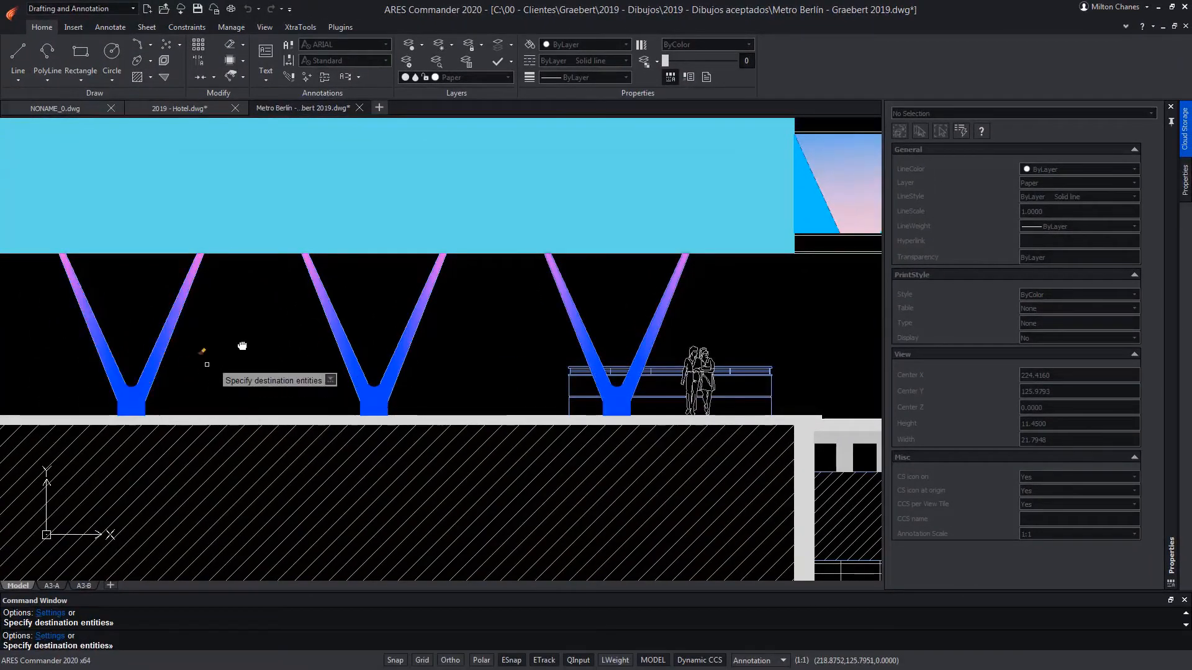
click(206, 365)
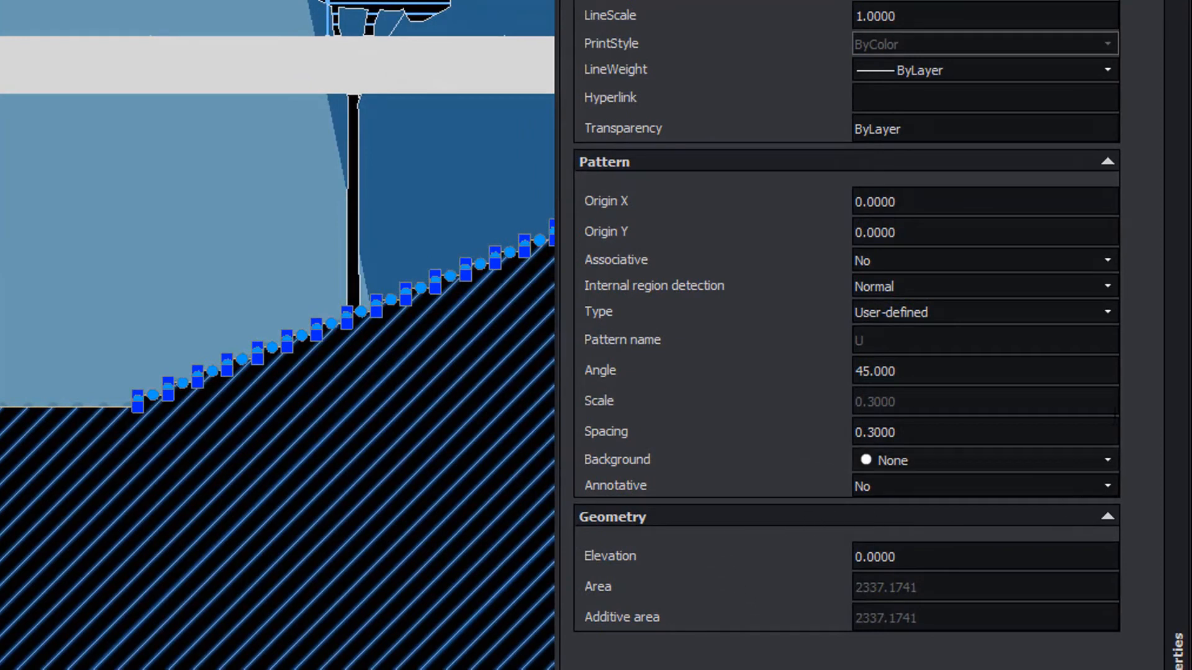
mouse_move(600, 465)
text(.6)
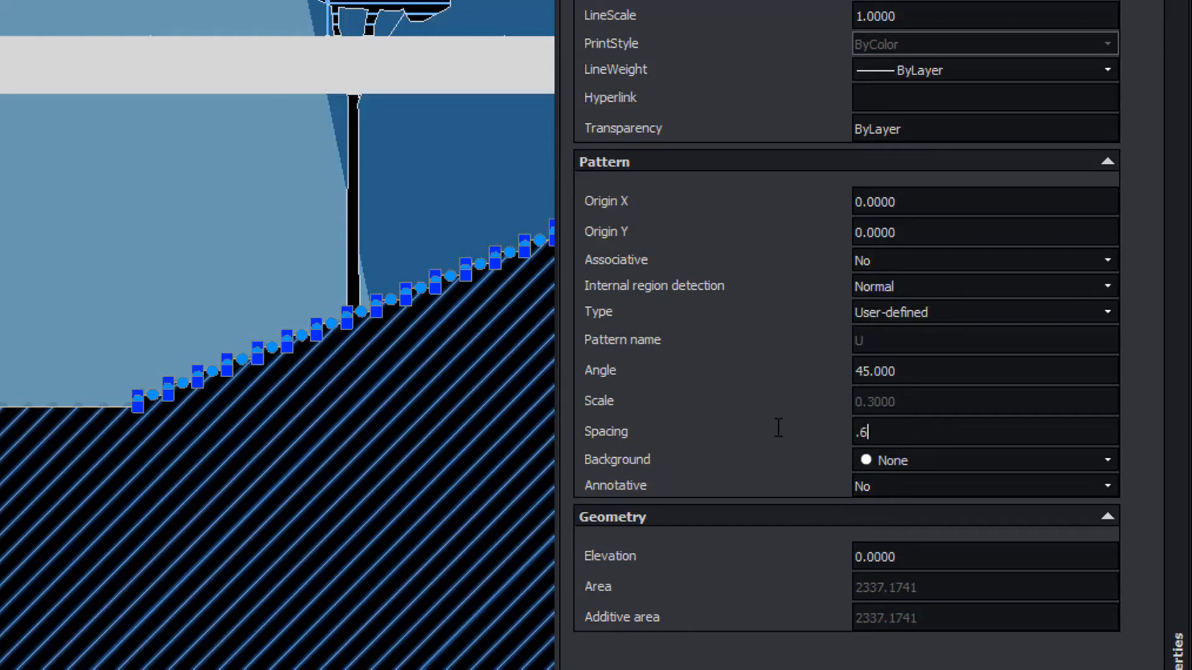
Step: Set the ground hatch to spacing 0.6 and angle 60, keeping a user-defined type
key(Return)
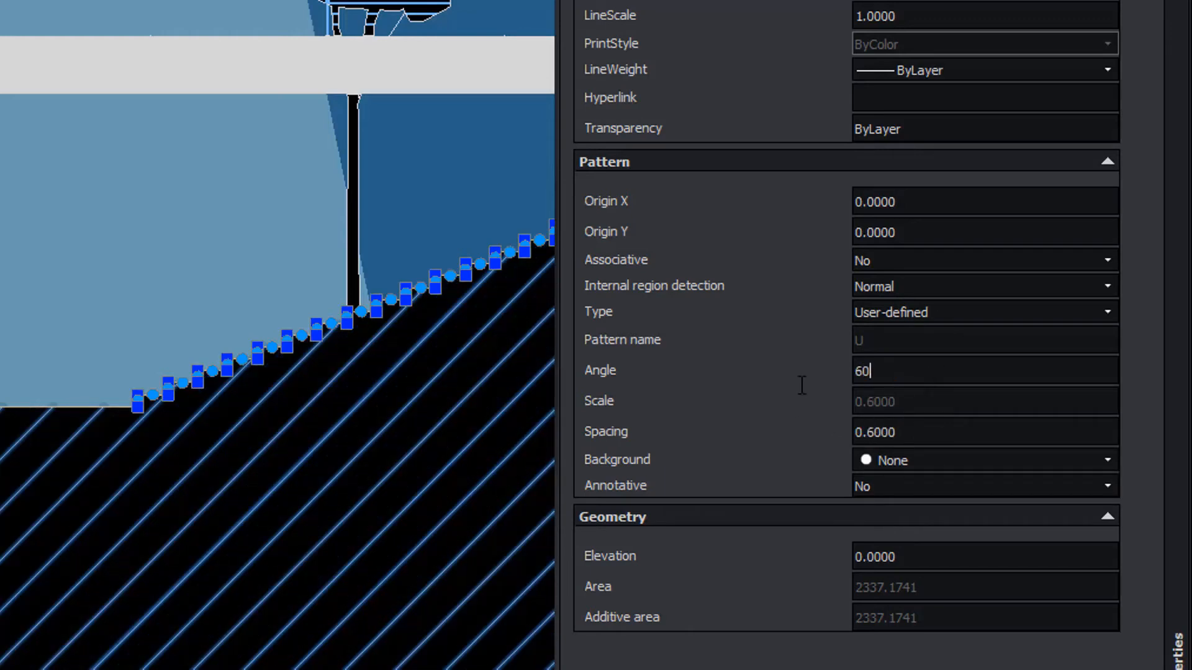
key(Return)
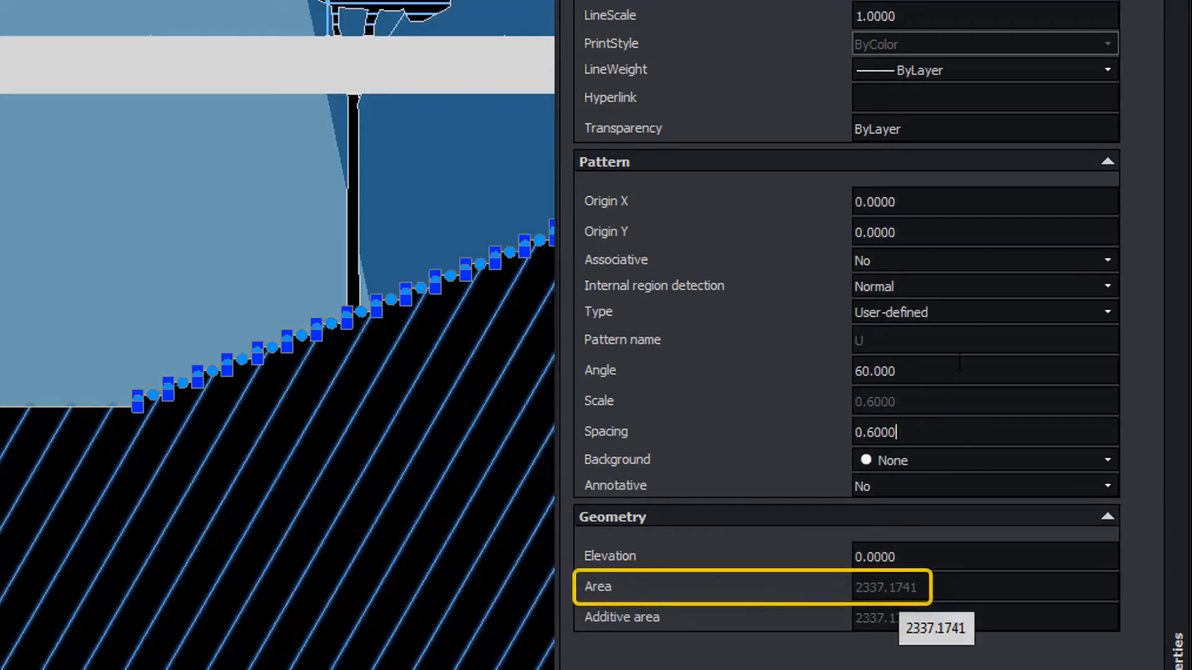
click(1106, 312)
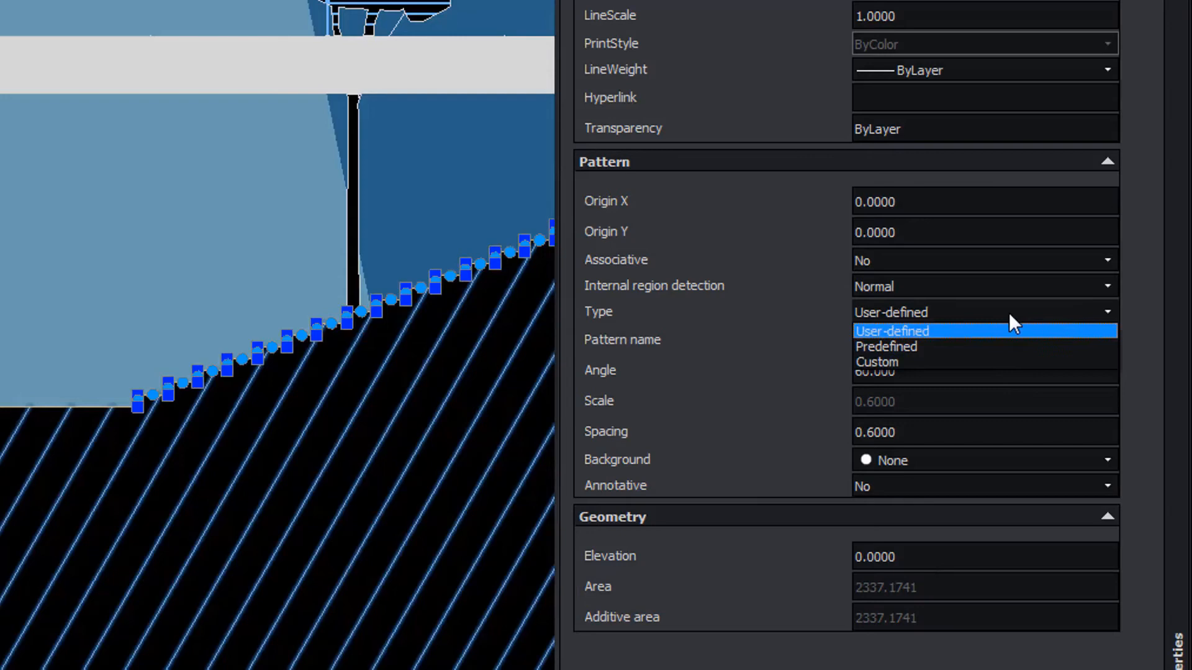
click(886, 346)
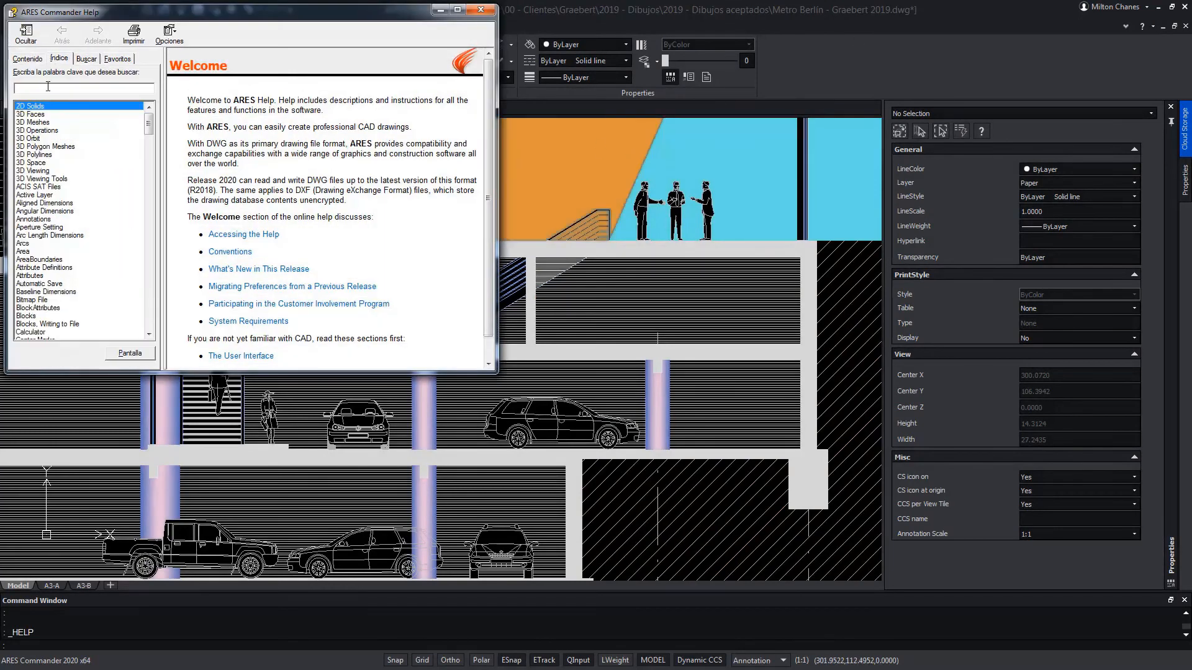
Step: Search the Help index for 'ha' and show the Hatch Patterns topic
text(ha)
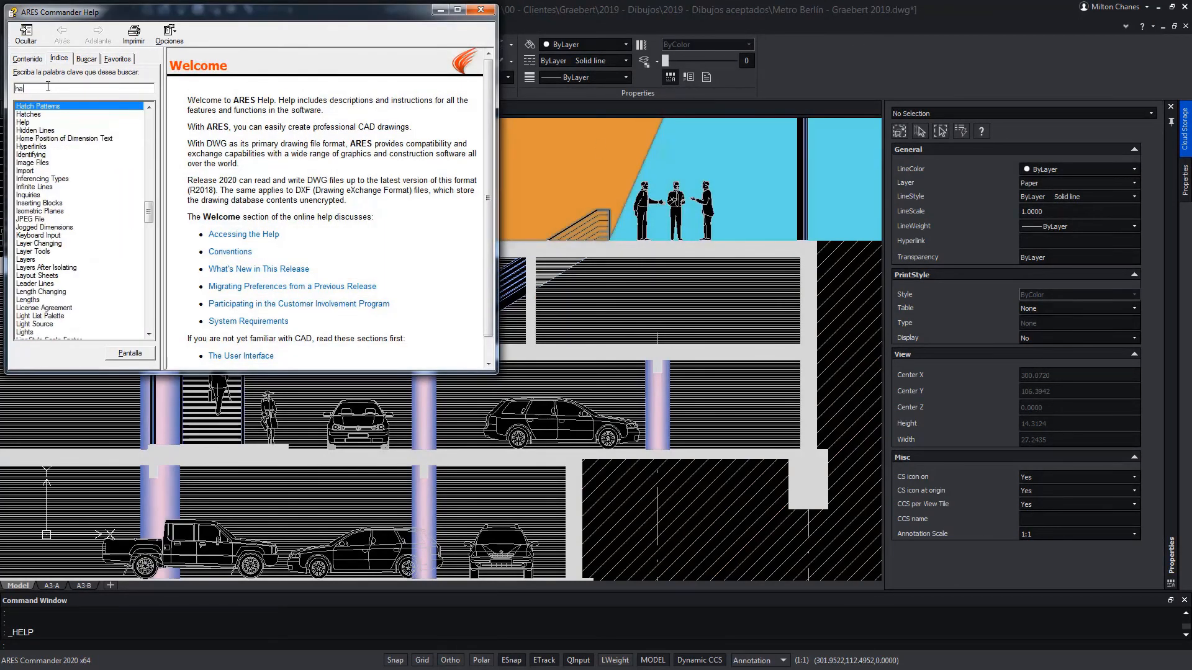
click(38, 105)
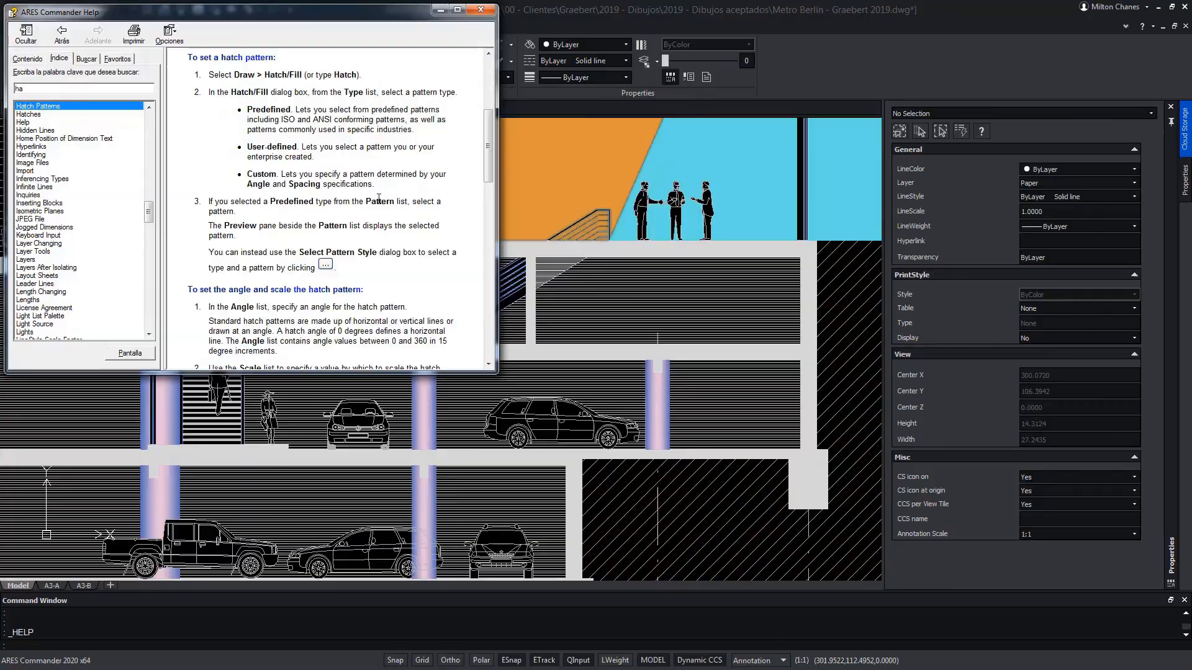